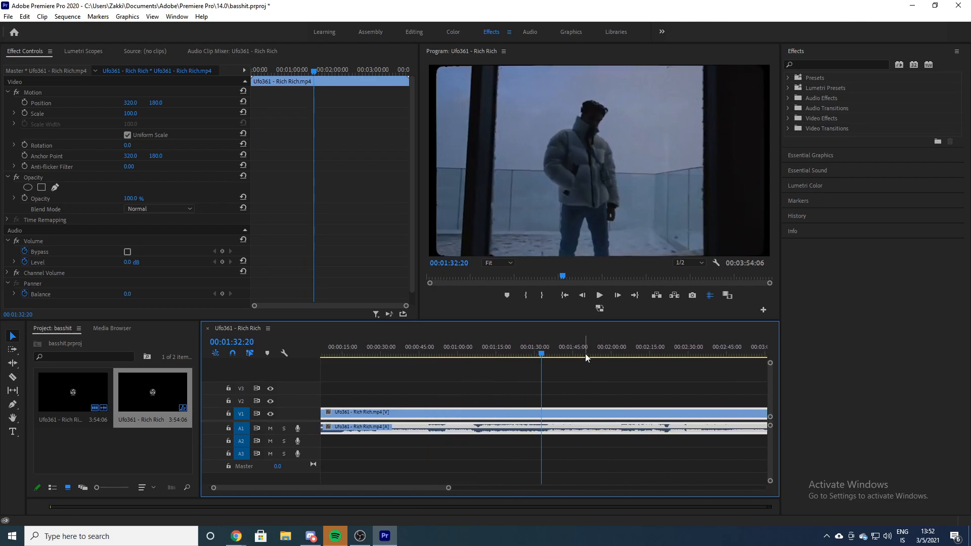
Trim the Rich Rich clip on the timeline to a short section and deselect it.
click(651, 346)
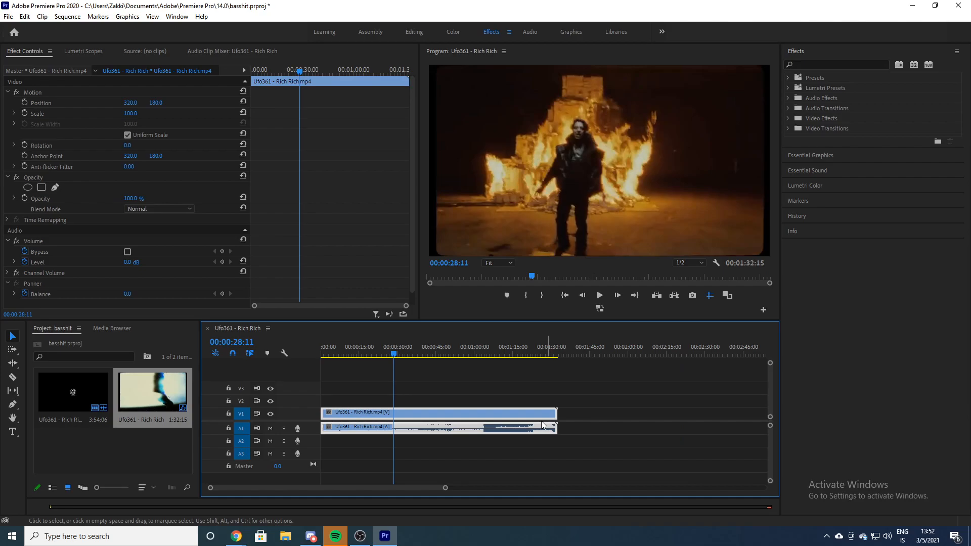
mouse_move(467, 393)
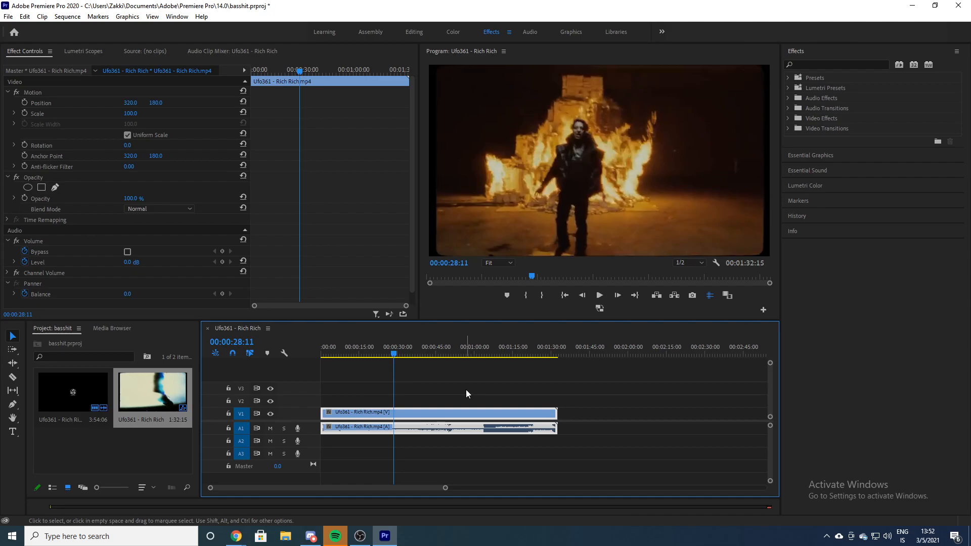
click(460, 393)
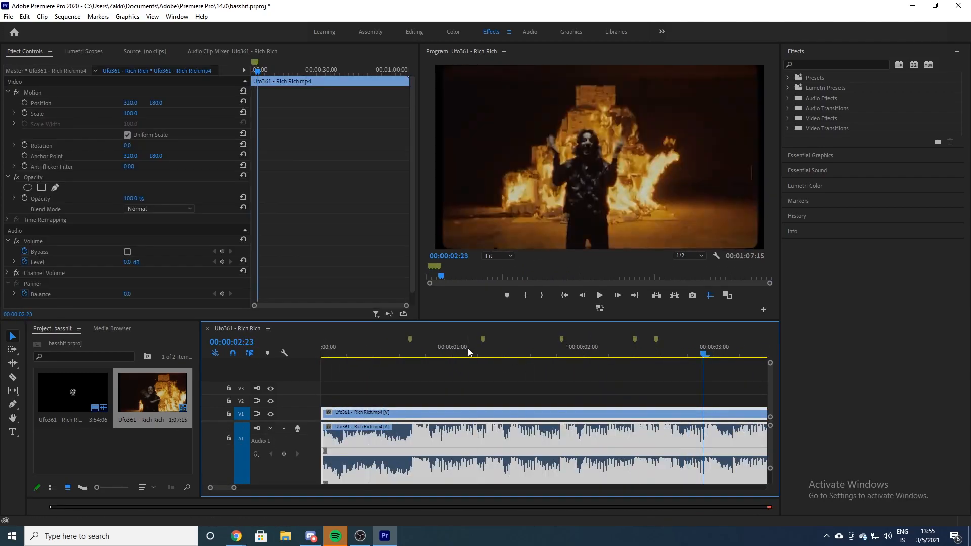
mouse_move(120, 459)
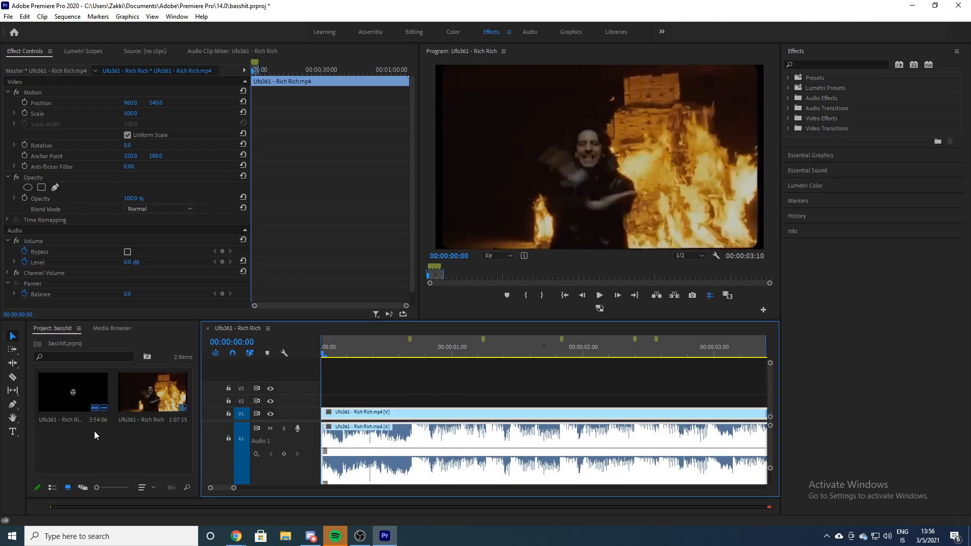
Add a new Adjustment Layer via New Item in the Project panel, keeping 1920x1080.
right_click(96, 435)
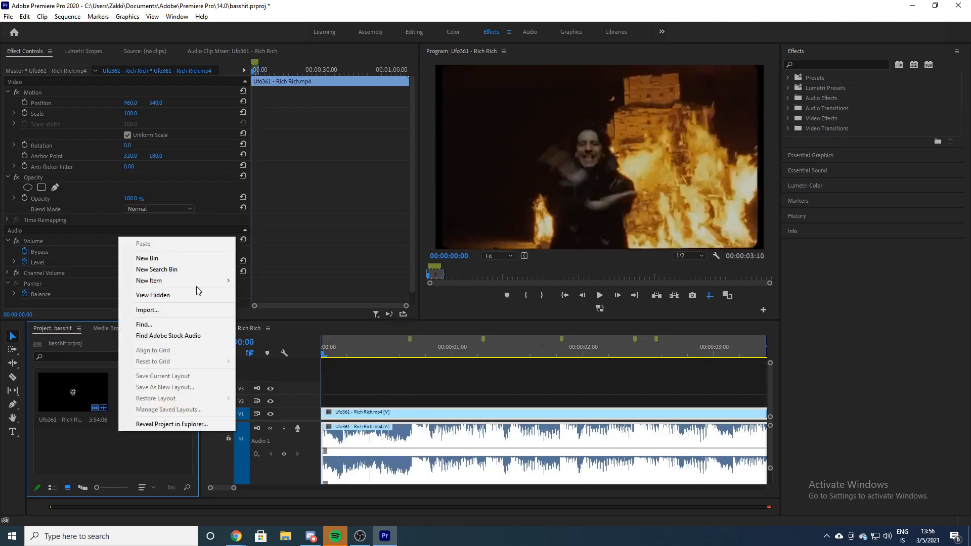
mouse_move(149, 281)
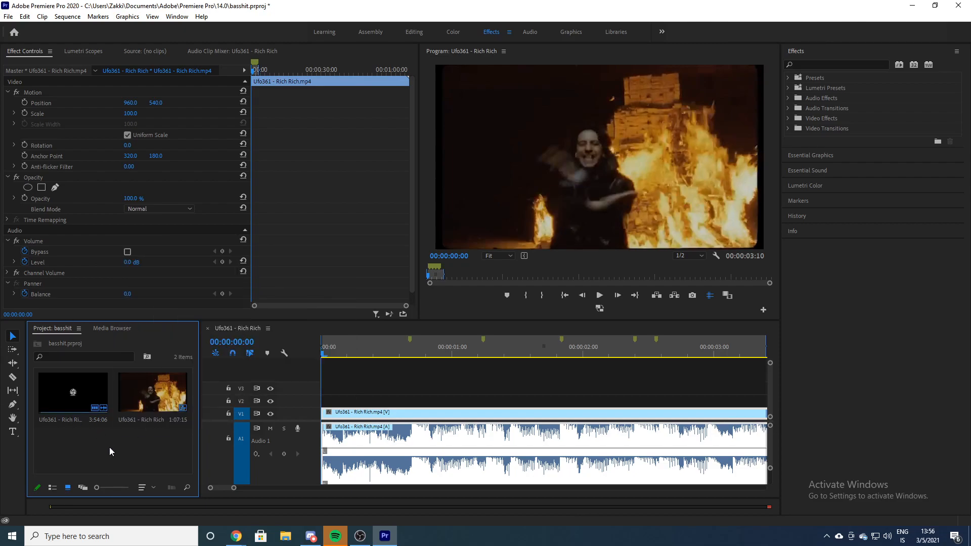
right_click(111, 451)
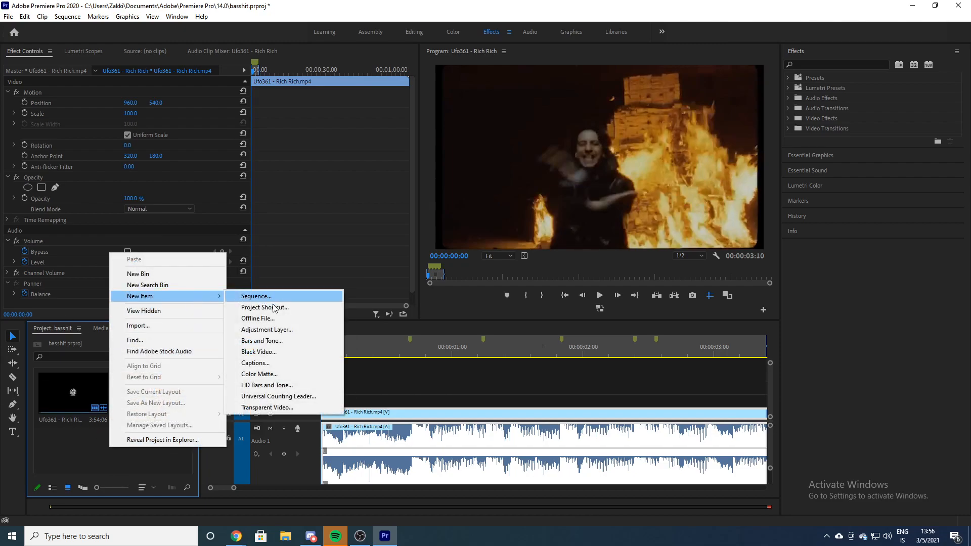
click(267, 330)
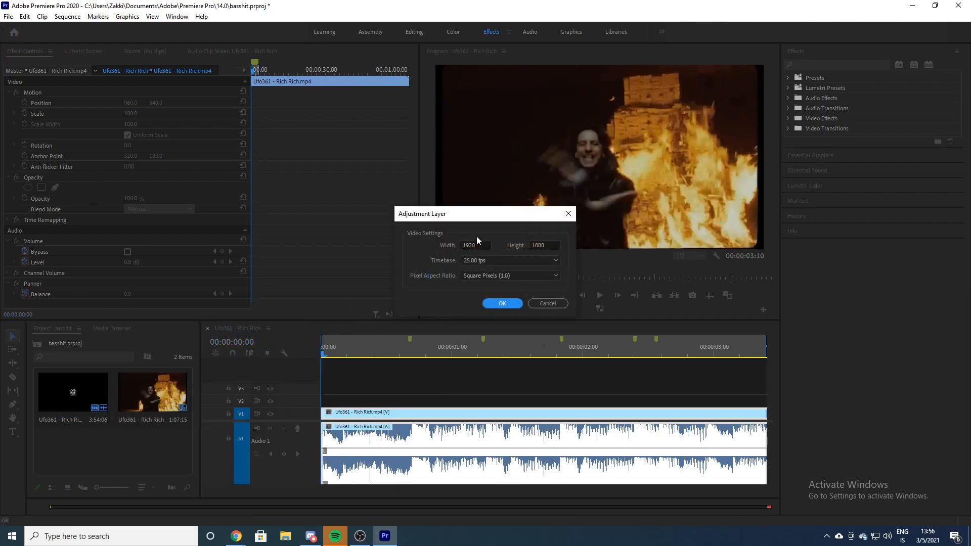
mouse_move(474, 259)
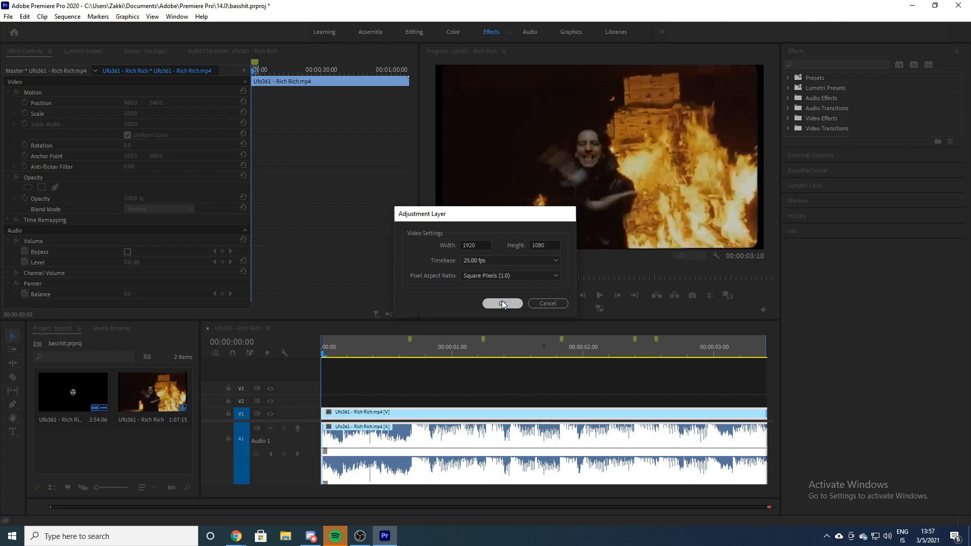
click(501, 303)
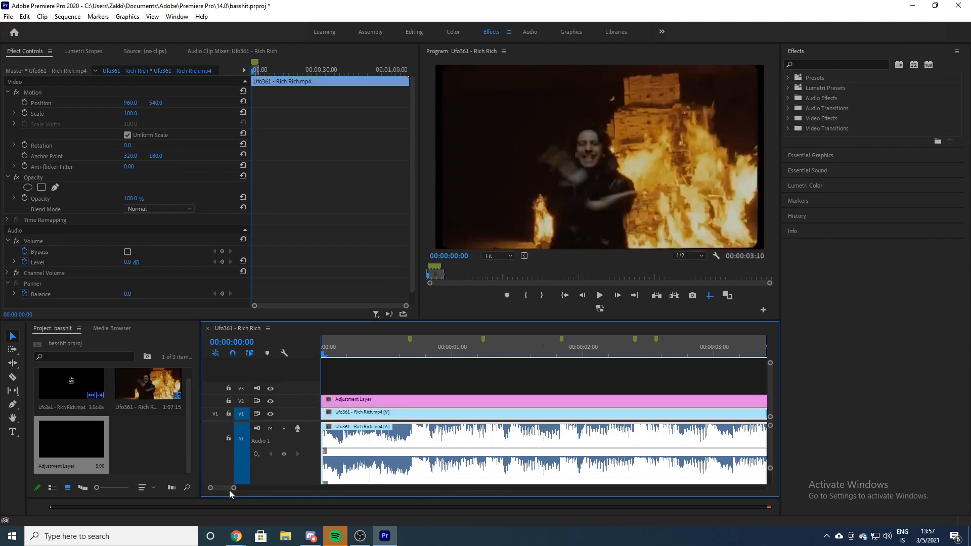
Move the playhead to the first beat marker at about 00:00:00:17 to align the adjustment layer.
click(411, 352)
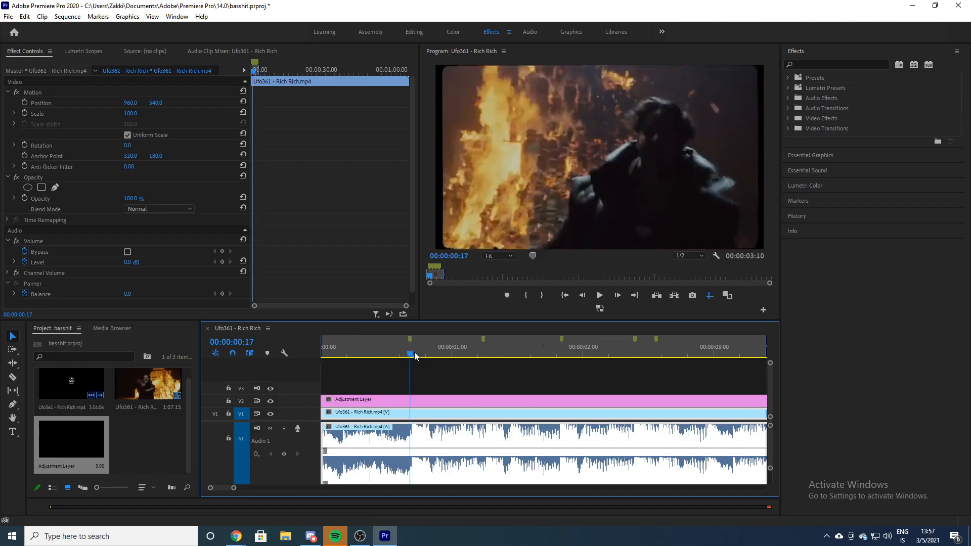
click(10, 378)
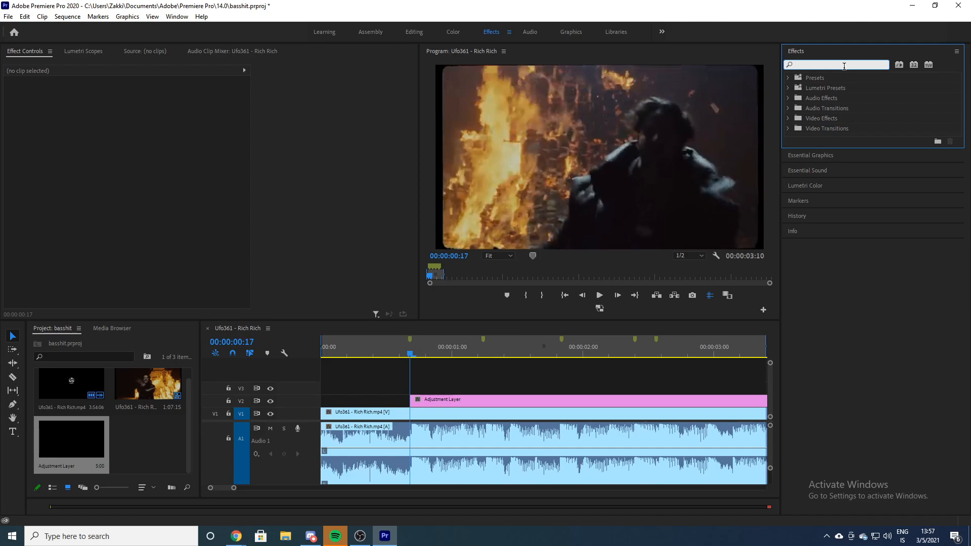
Find Directional Blur in the Effects panel and drop it onto the adjustment layer.
text(direction)
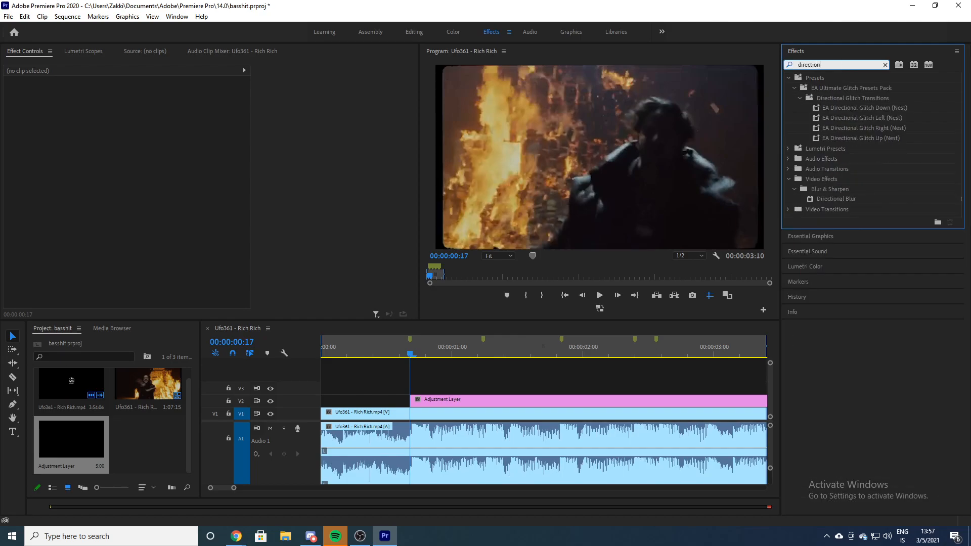
drag(838, 199, 518, 372)
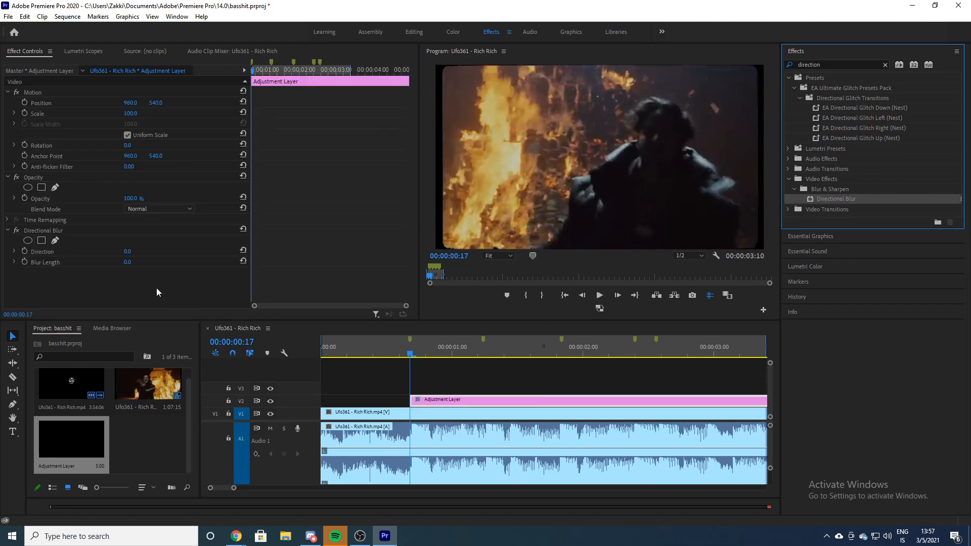
mouse_move(105, 274)
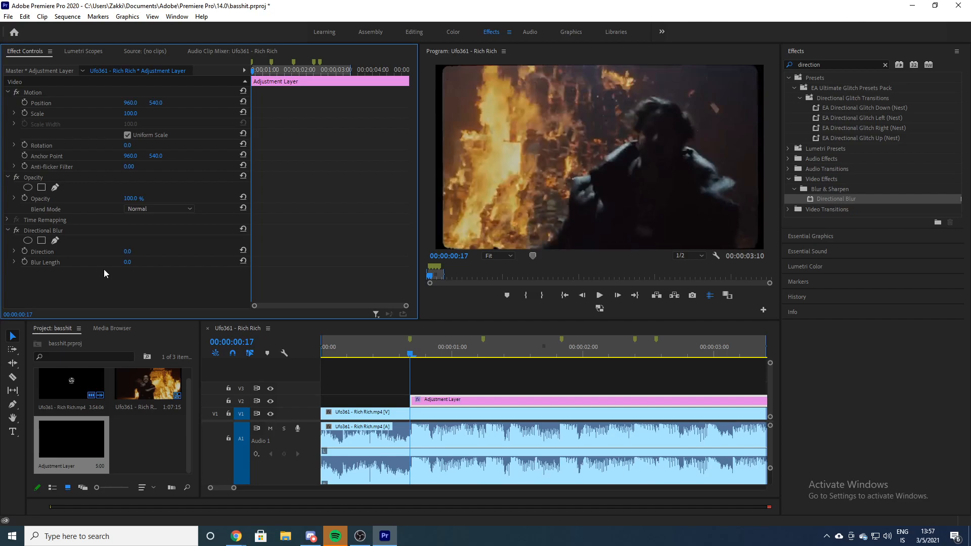
mouse_move(125, 254)
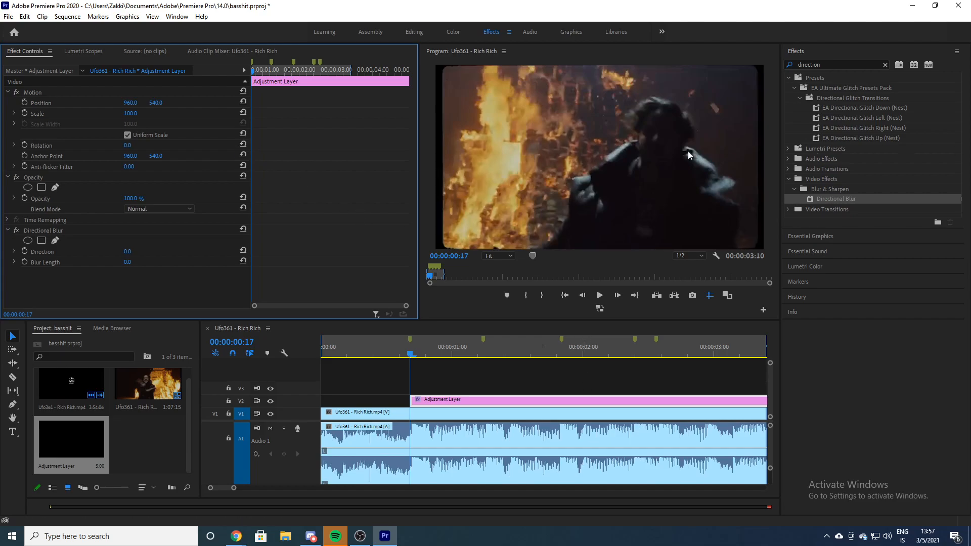
mouse_move(176, 275)
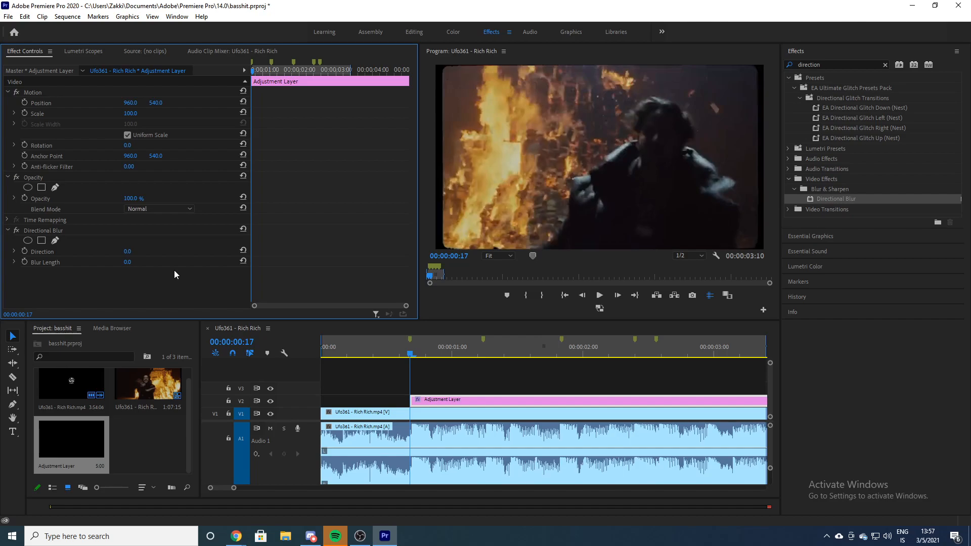
mouse_move(479, 124)
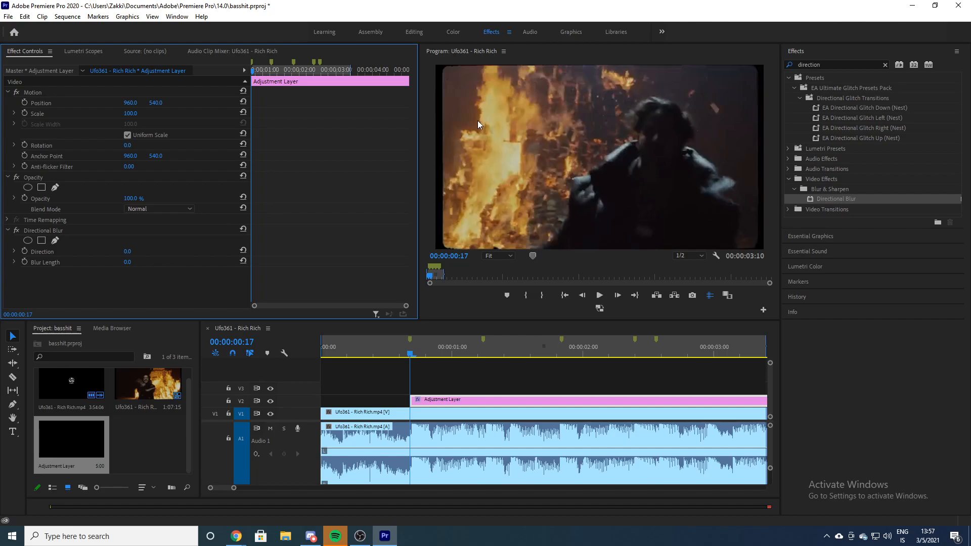
mouse_move(569, 60)
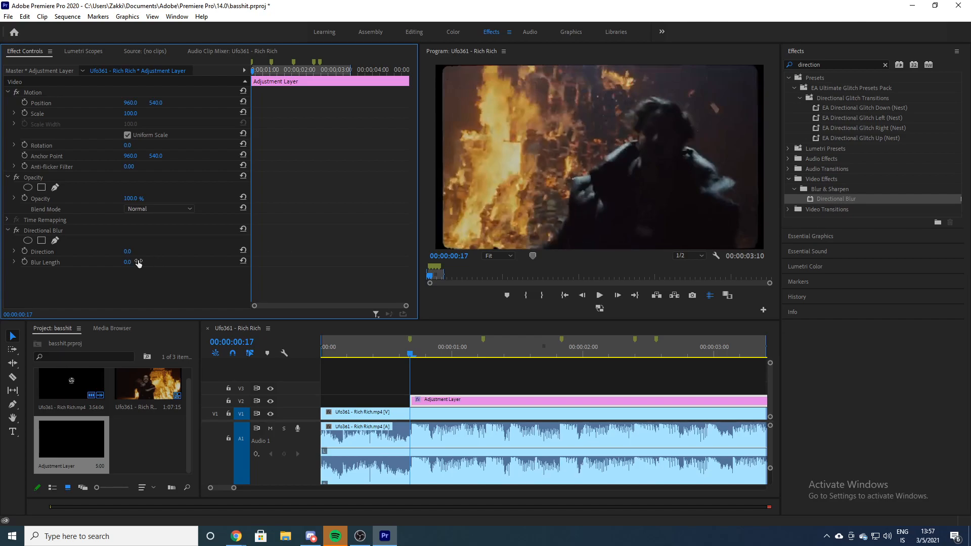
mouse_move(130, 264)
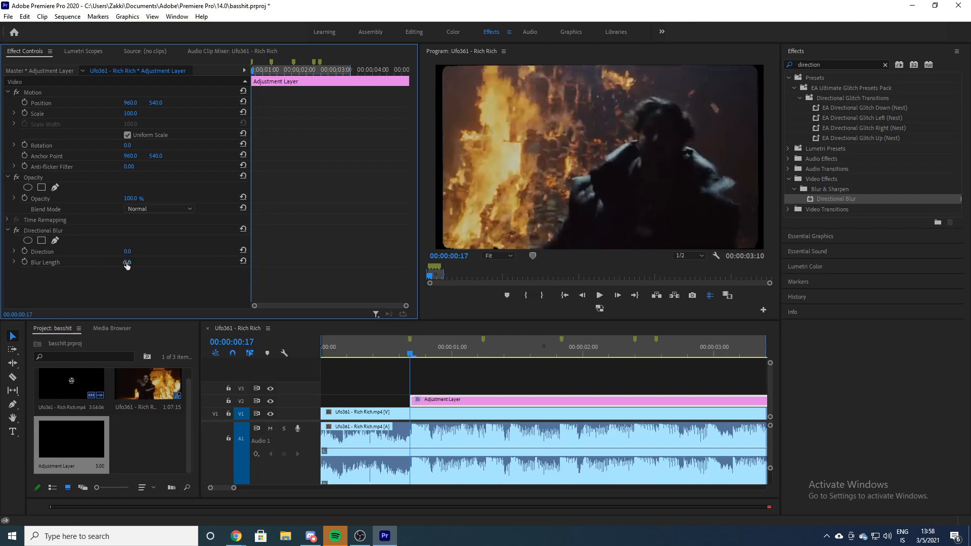
Set the Directional Blur's Blur Length to 50 in Effect Controls.
click(127, 261)
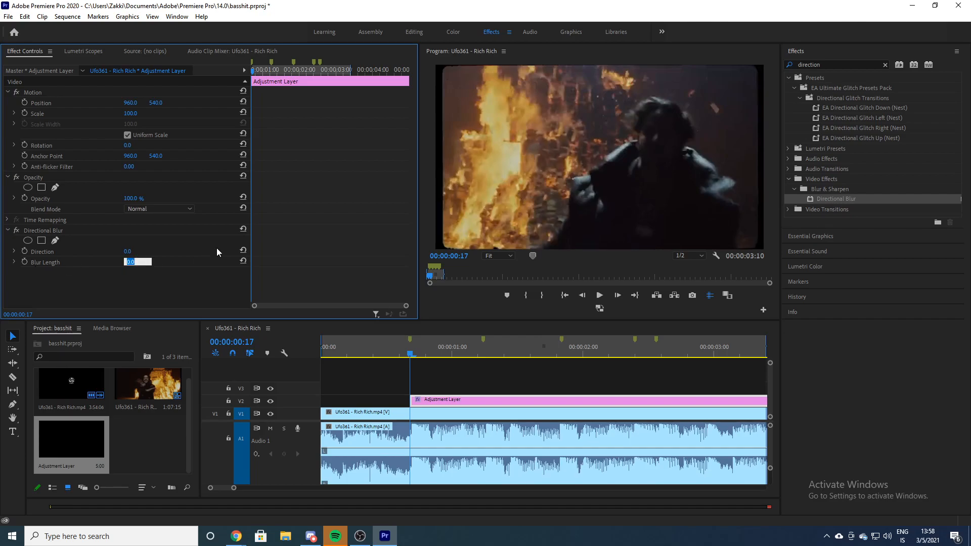
text(50.0)
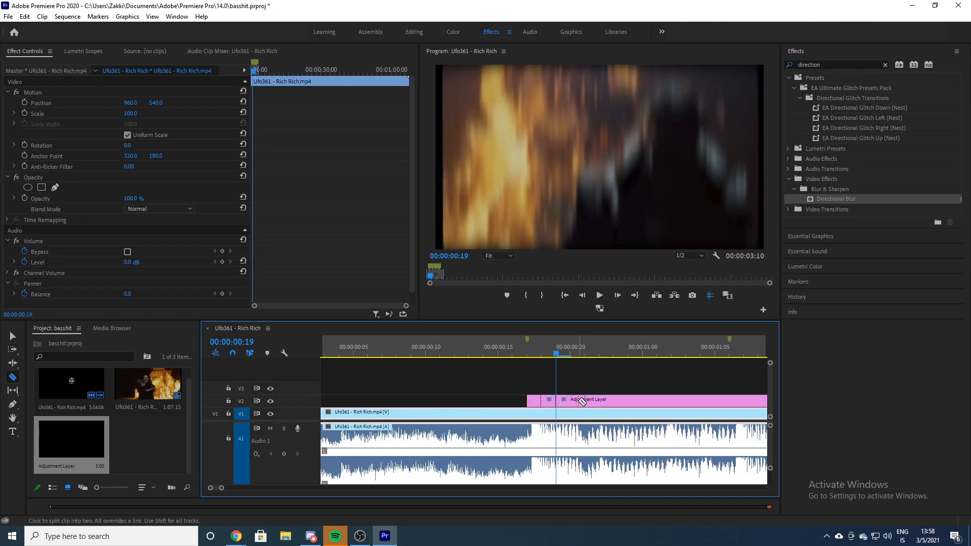
Razor the adjustment layer just after the beat and scrub the playhead to preview the short blur clips.
click(621, 400)
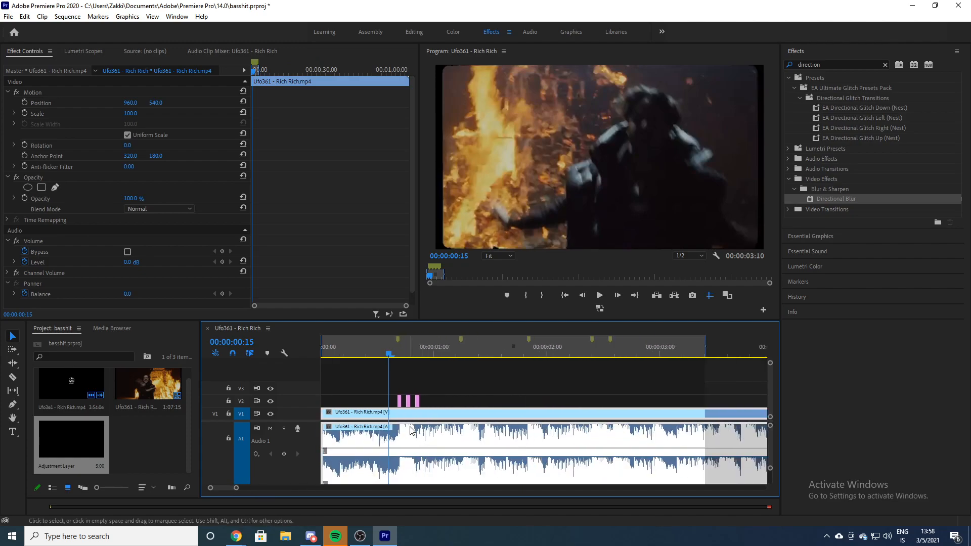
mouse_move(353, 398)
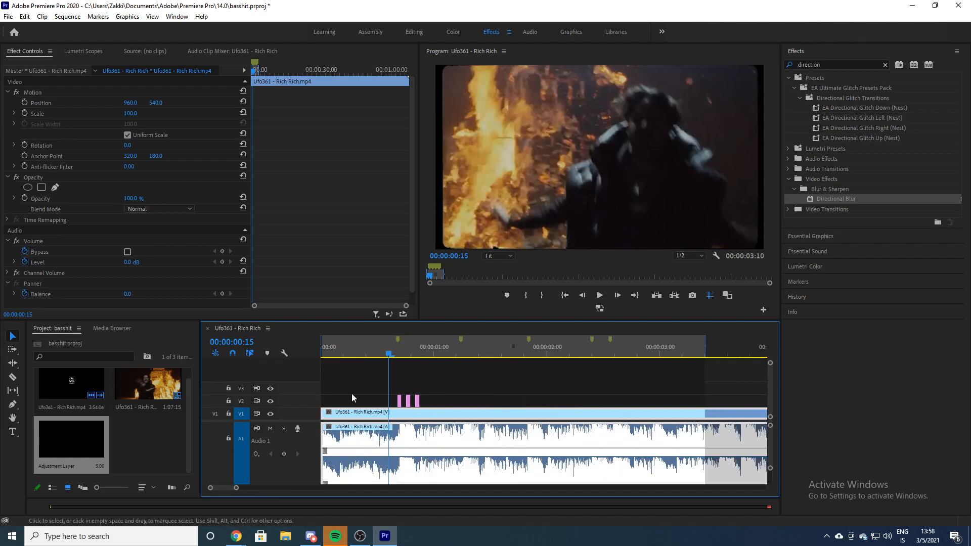
mouse_move(420, 382)
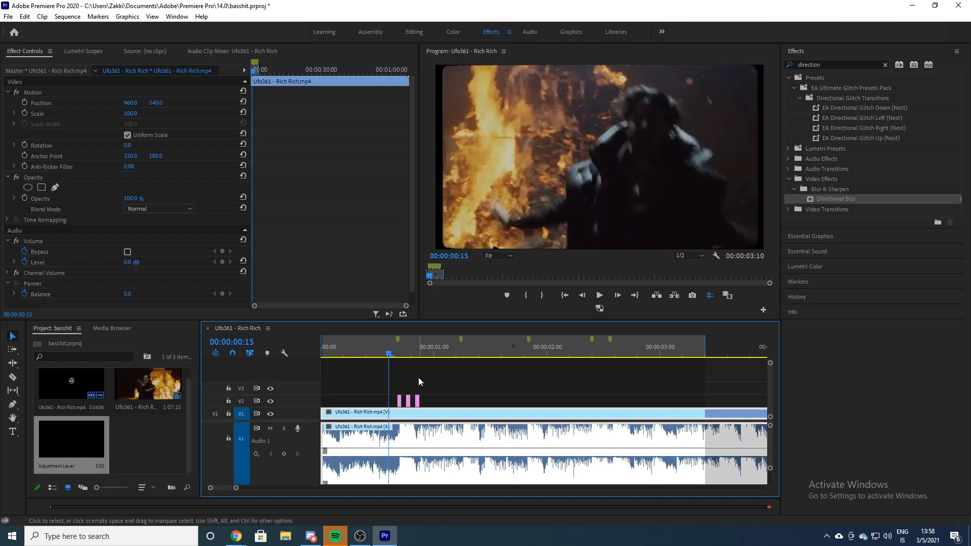
click(421, 346)
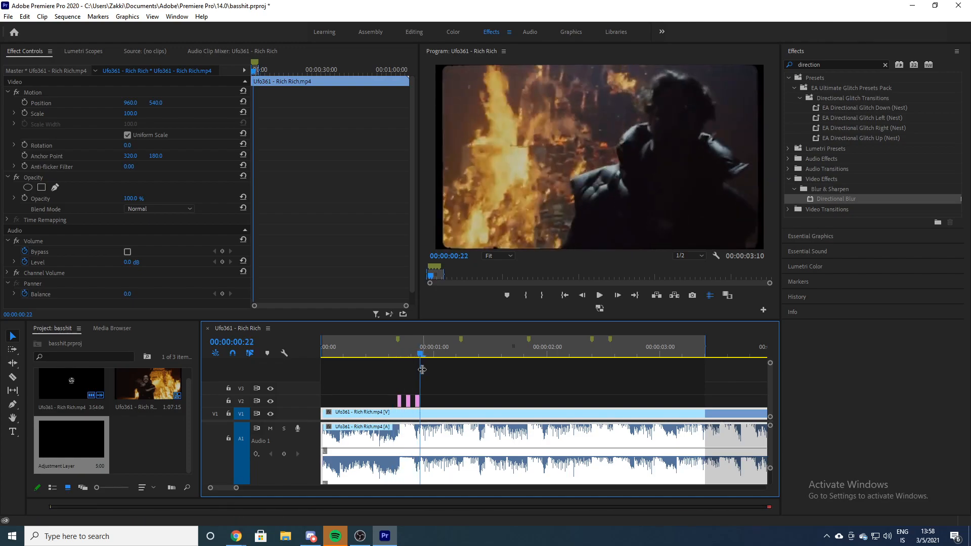
click(394, 347)
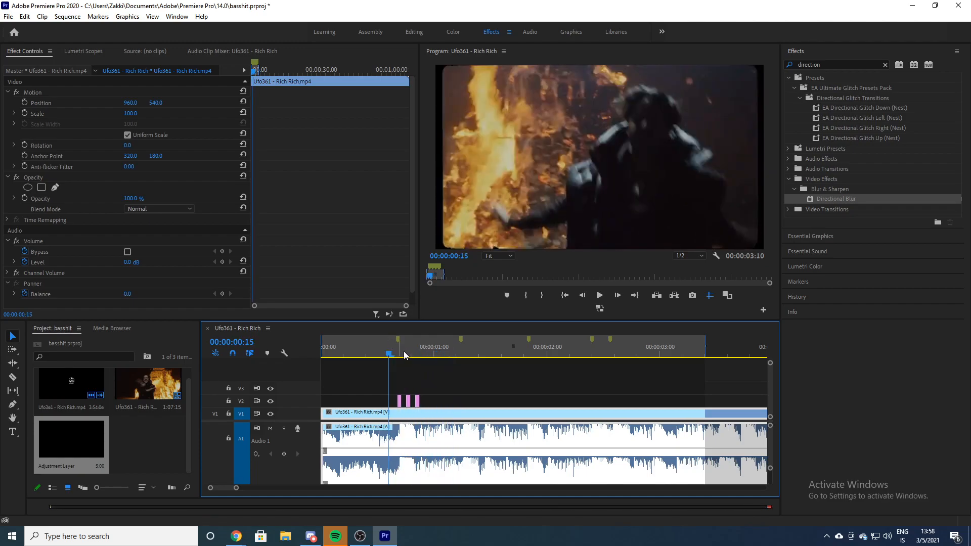
click(462, 396)
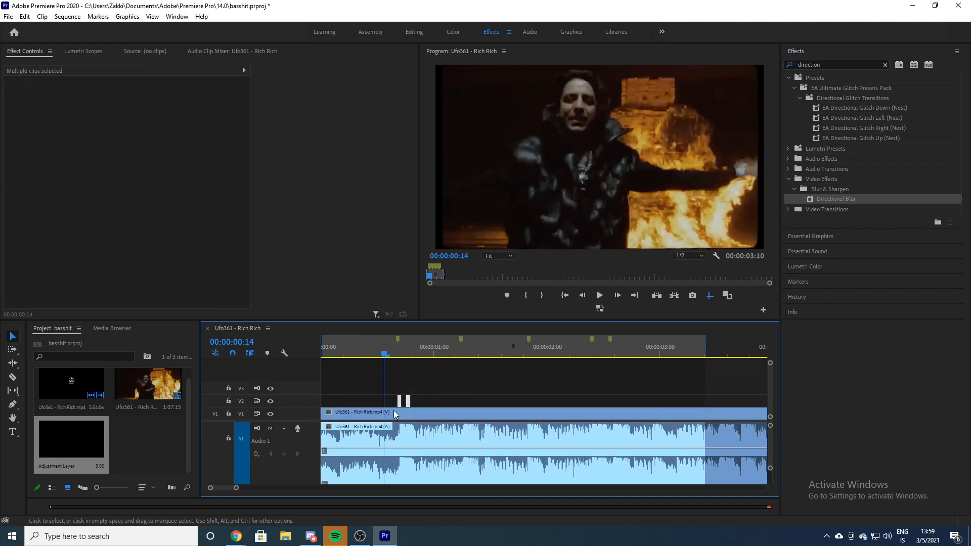
mouse_move(408, 403)
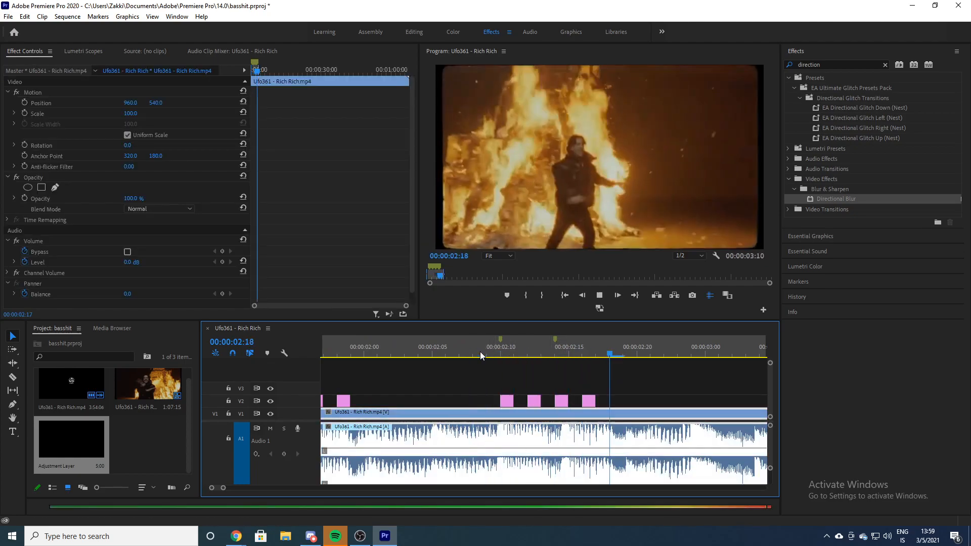
Paste the copied blur clips at a later beat marker around 00:00:02 on the timeline.
click(670, 419)
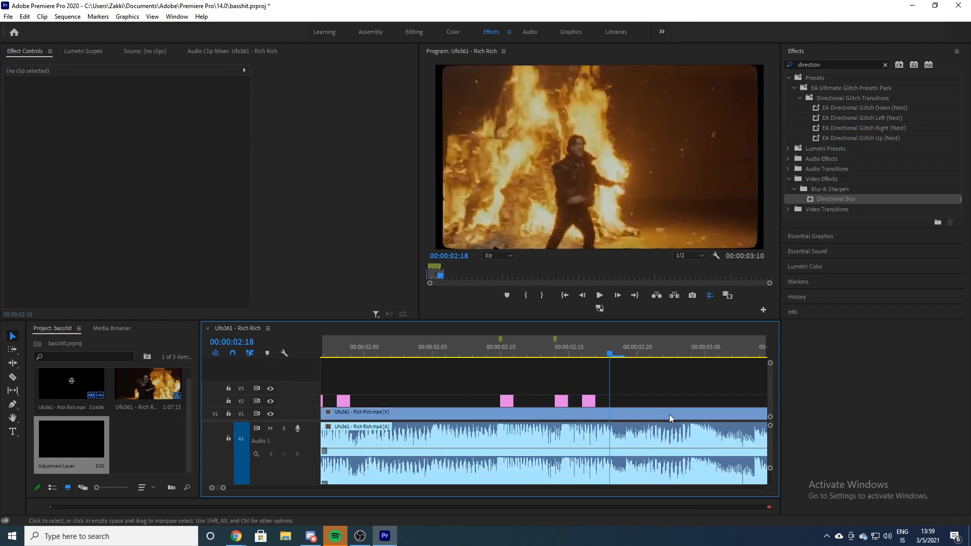